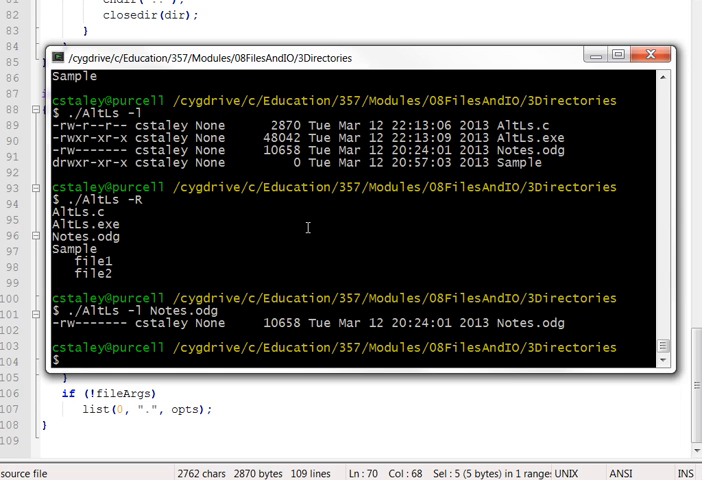
Run ls, ls -l, ls -a and ls -R on the 3Directories folder in Cygwin.
type("ls")
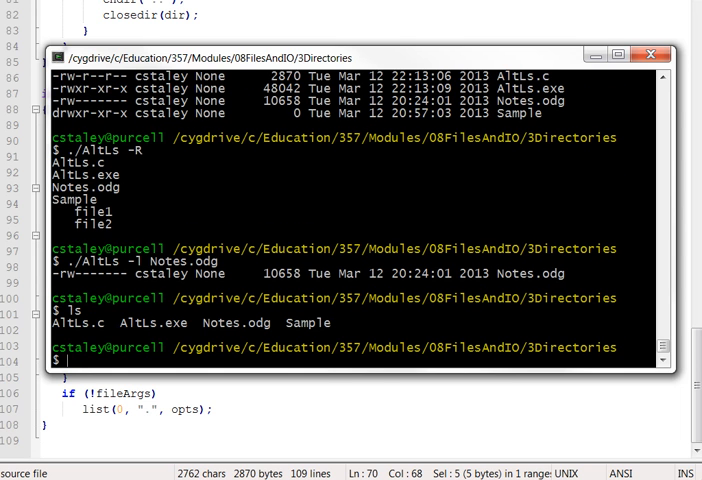
type("ls -")
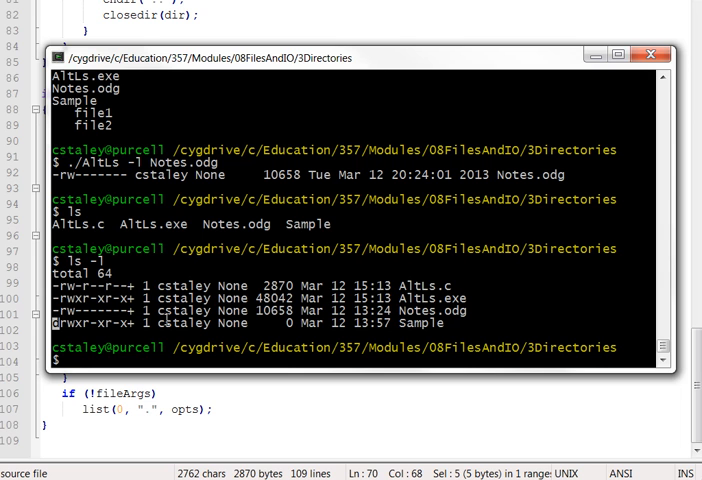
type("ls -l")
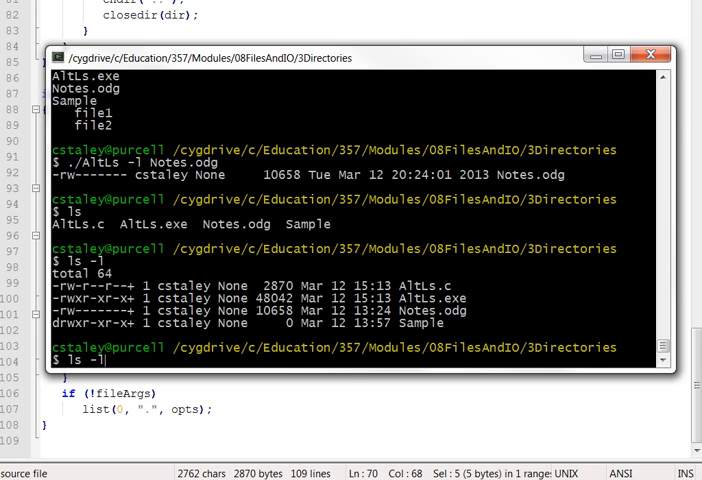
type("a")
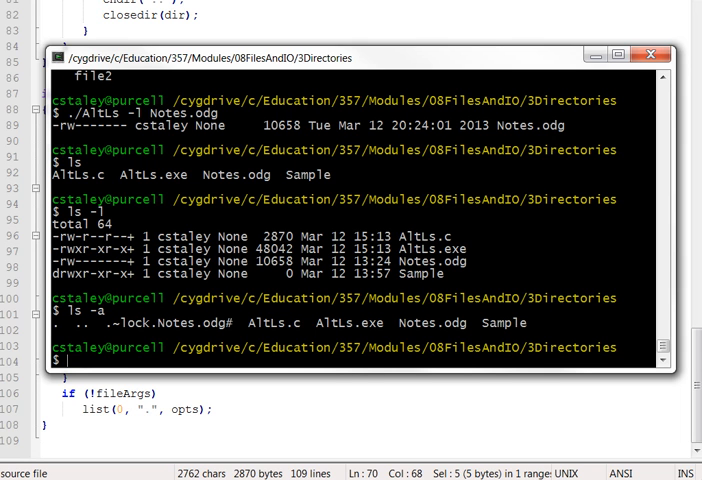
type("ls -")
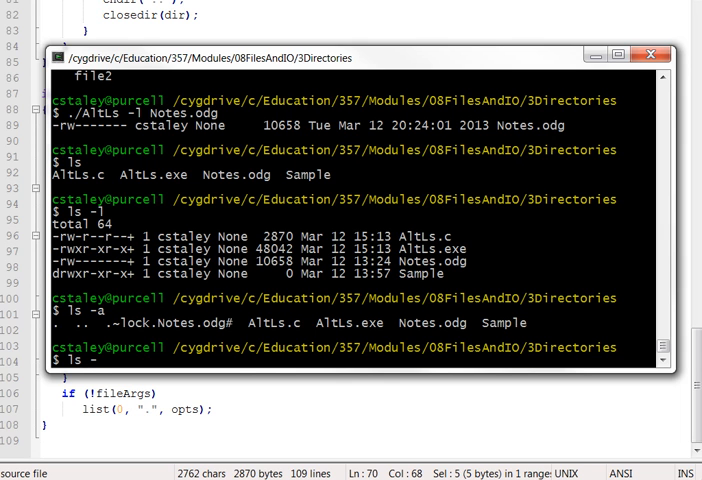
type("R")
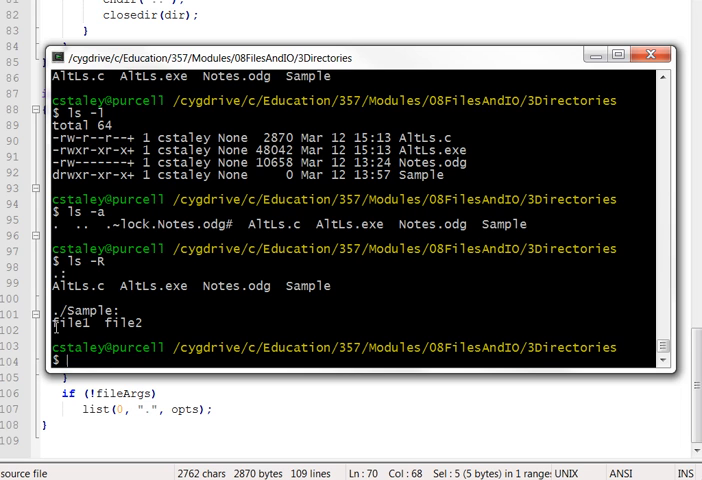
mouse_move(204, 300)
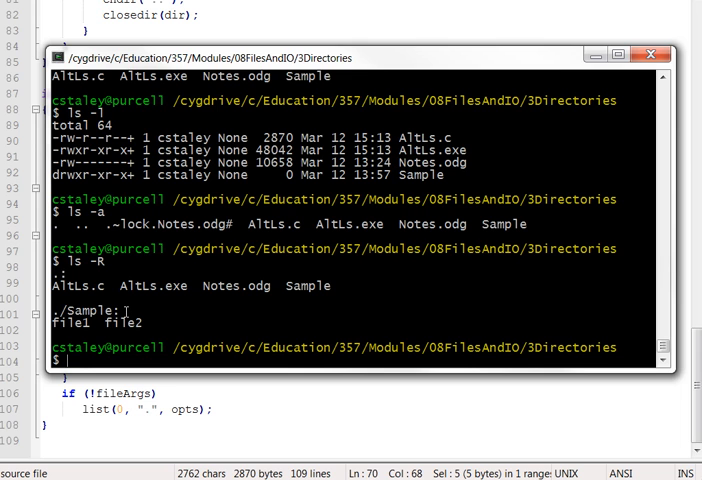
Run ./AltLs plain, with -l, with -a, and as a combined -Rl recursive long listing.
type("./")
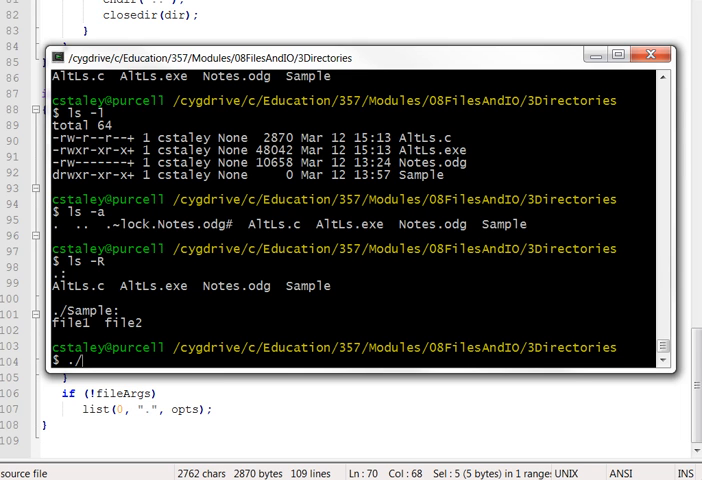
type("AltLs")
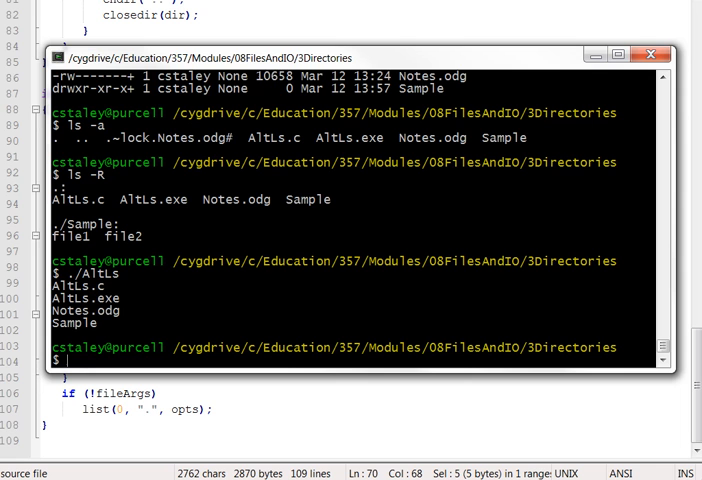
type("./AltLs -a")
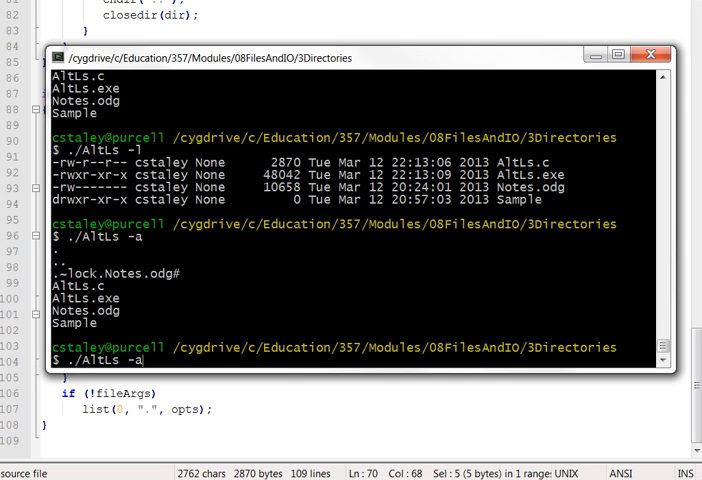
type("R")
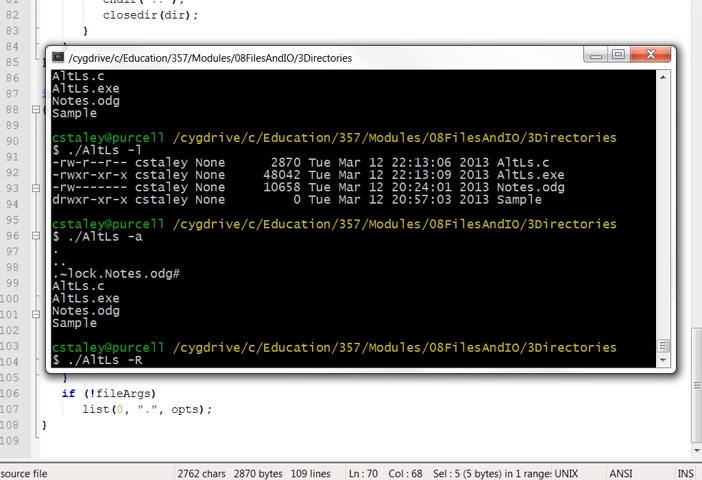
type("1")
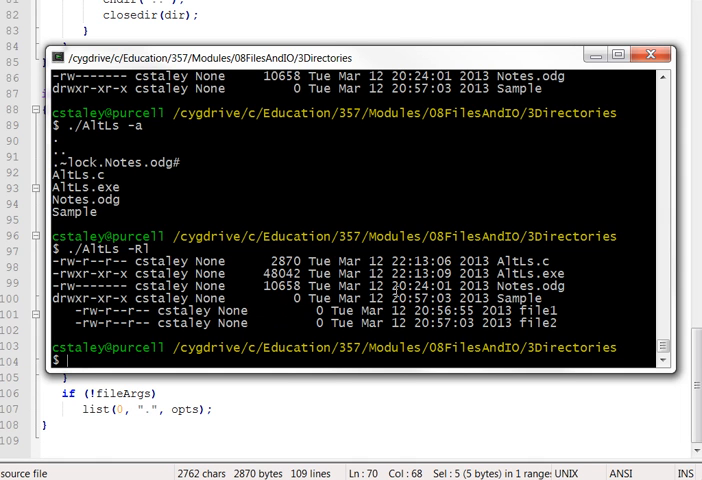
type("ls -l")
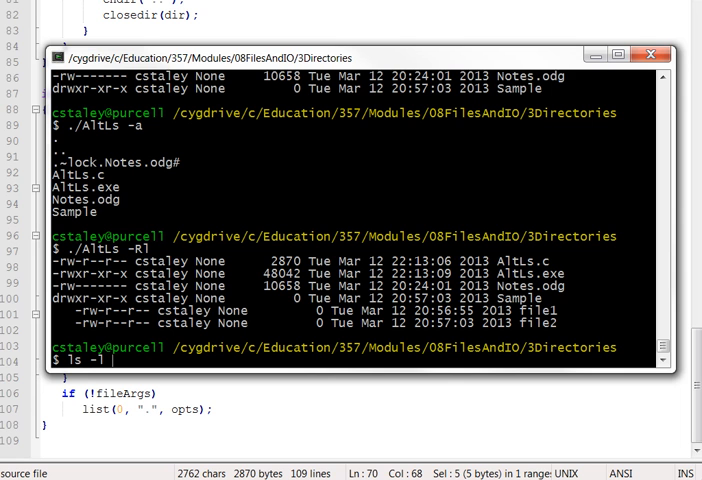
Long-list the single file AltLs.c with both ls -l and ./AltLs -l.
type("AltLs.c")
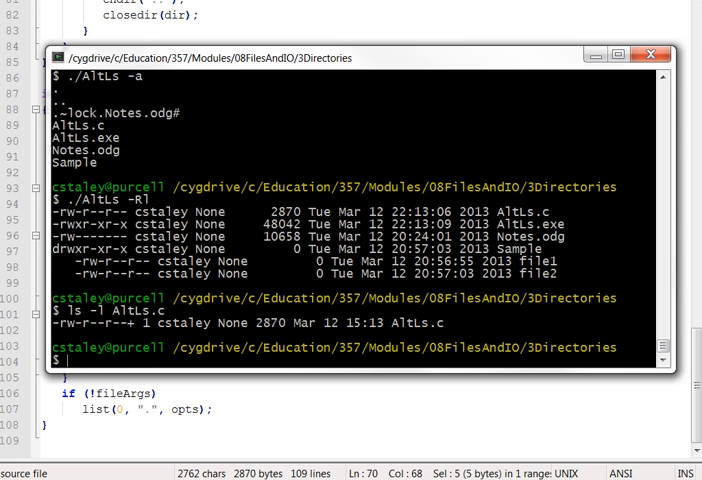
type("ls -l AltLs.c")
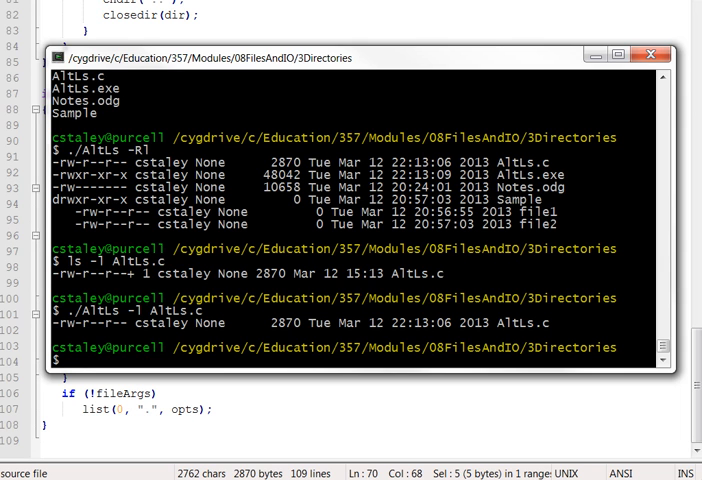
Switch to Notepad++, highlight the Options struct's full and all fields, and scroll toward main().
left_click(652, 56)
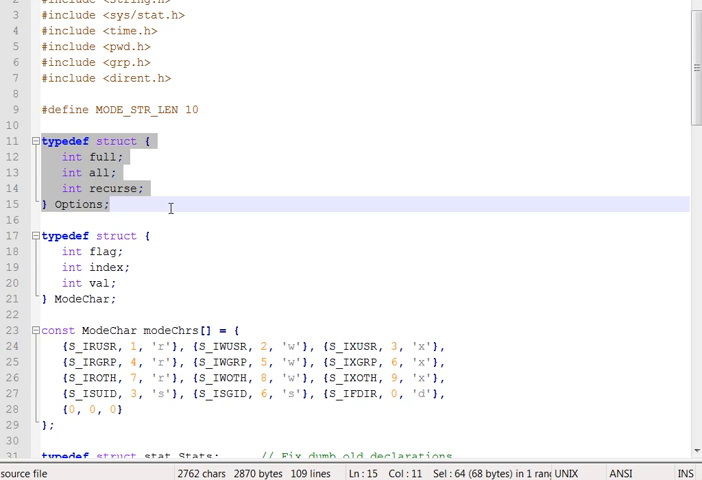
mouse_move(148, 190)
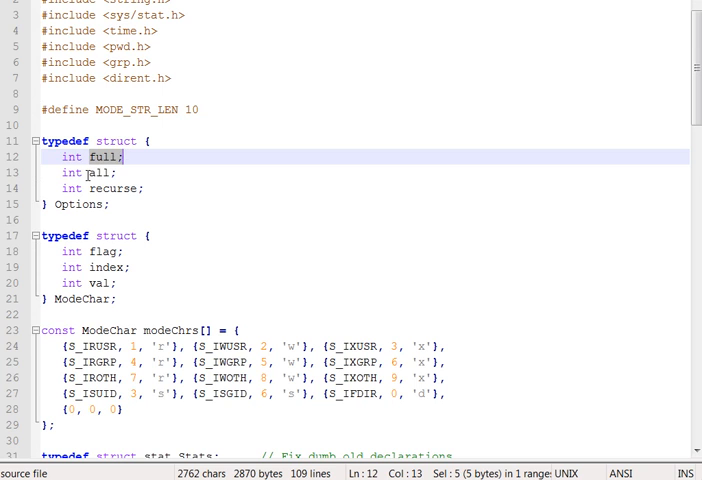
double_click(102, 172)
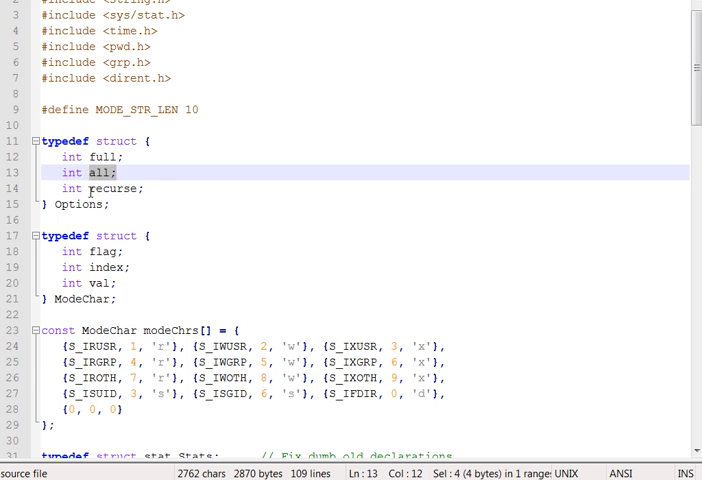
double_click(114, 188)
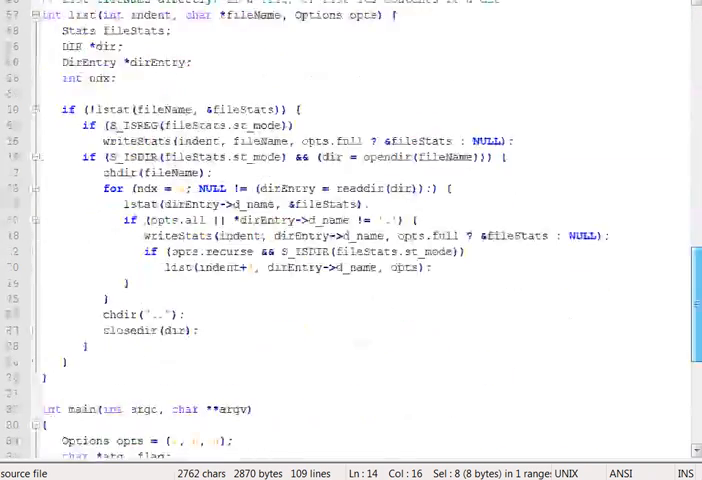
scroll("down", 3)
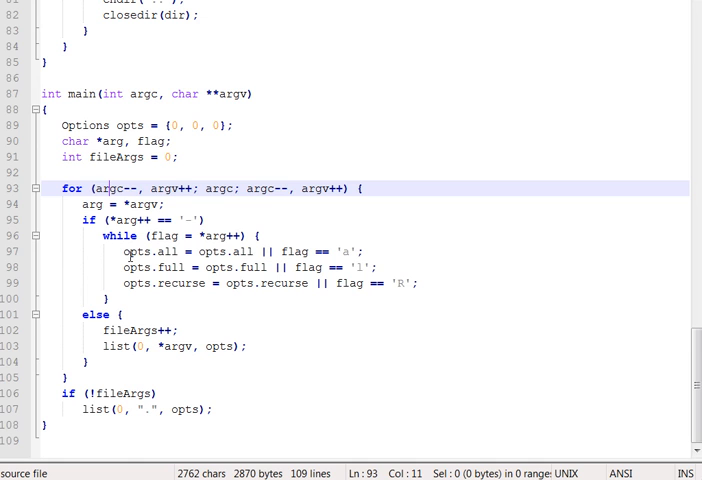
mouse_move(148, 236)
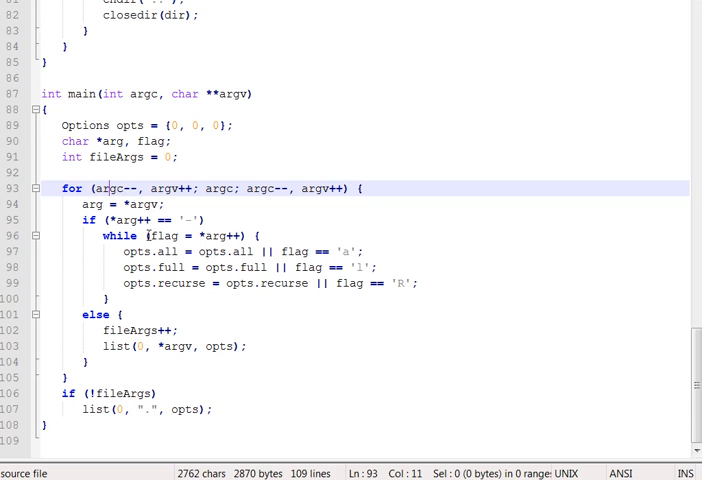
left_click(92, 188)
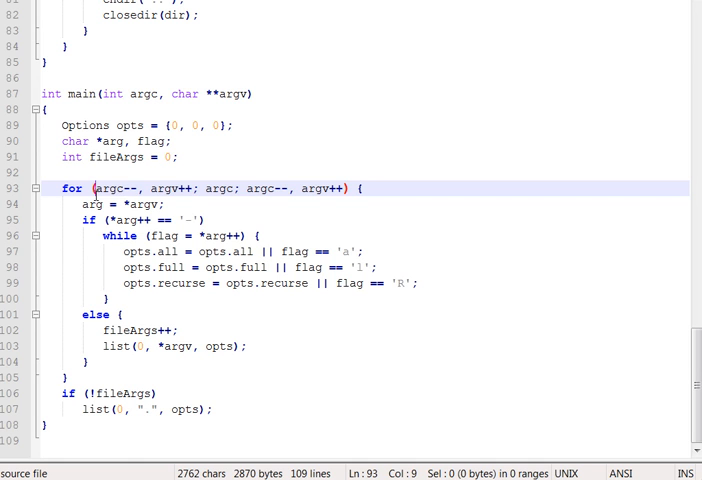
left_click_drag(90, 188, 200, 188)
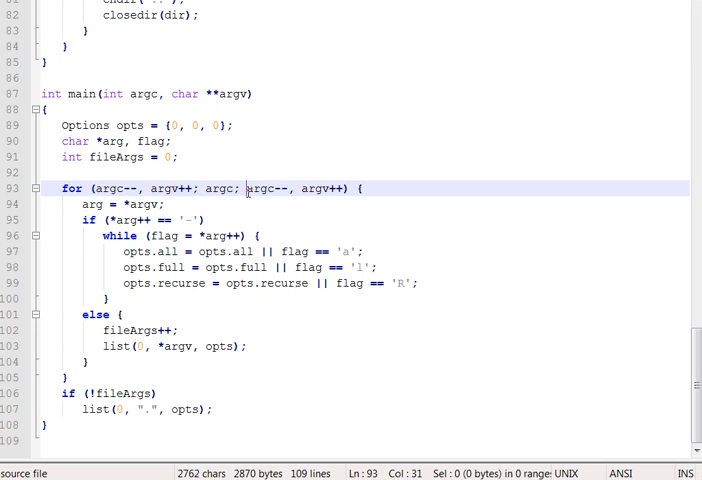
left_click_drag(244, 188, 344, 188)
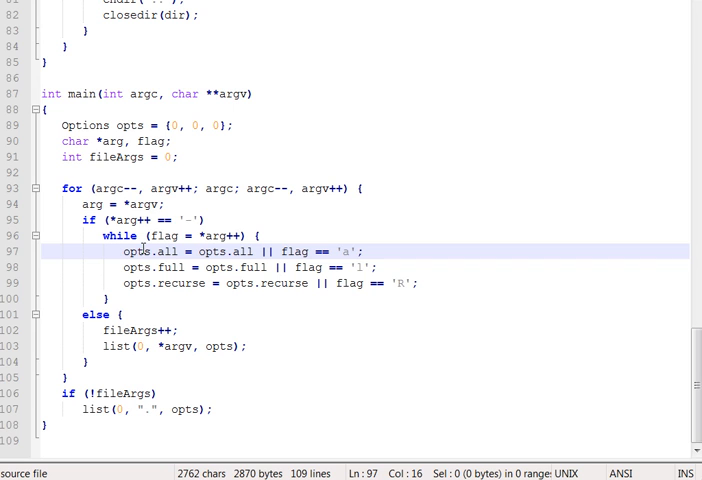
mouse_move(180, 272)
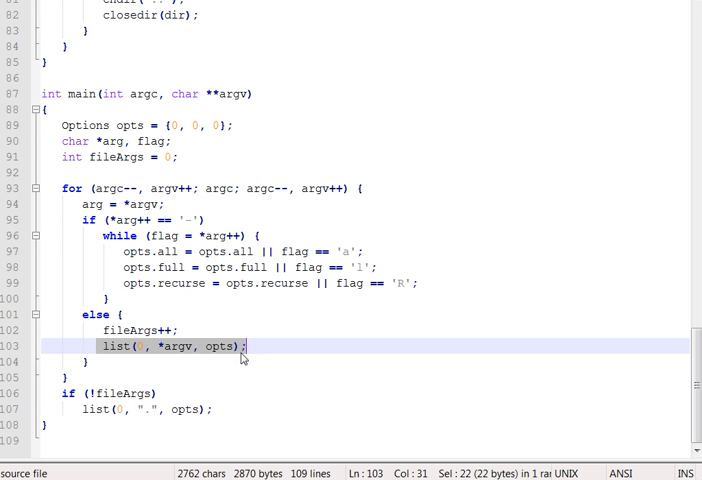
left_click(136, 328)
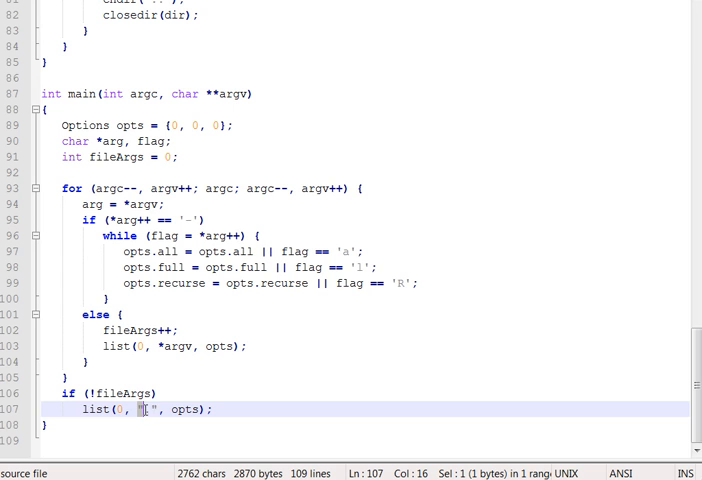
Point at list(0, ".", opts) and highlight the indent parameter of the list() definition.
left_click_drag(138, 408, 160, 408)
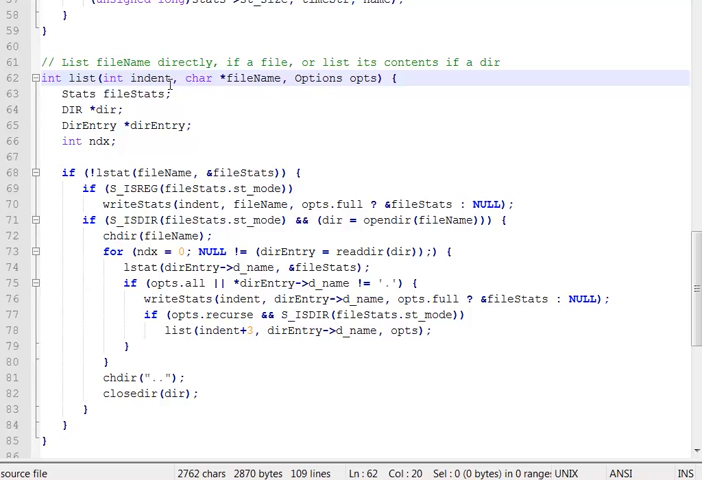
double_click(150, 78)
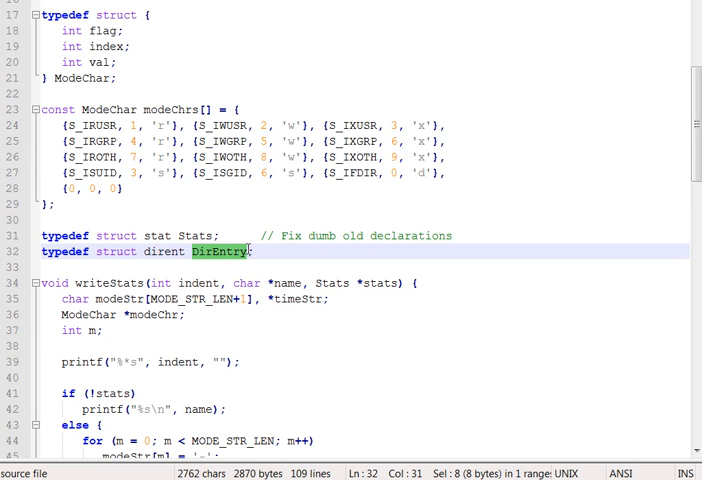
mouse_move(470, 180)
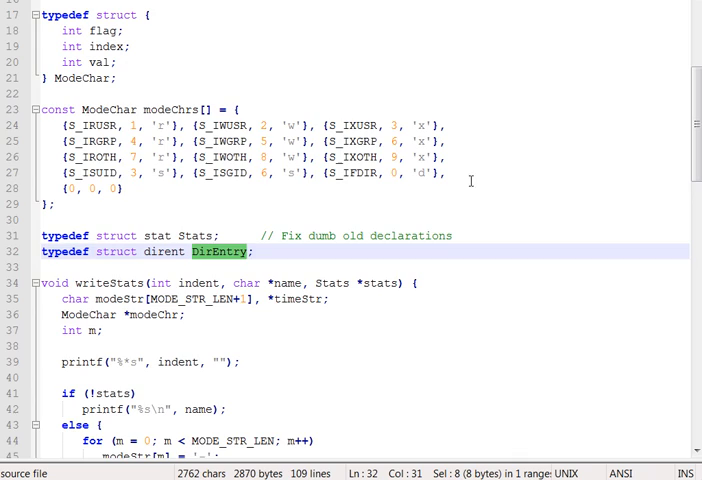
mouse_move(676, 116)
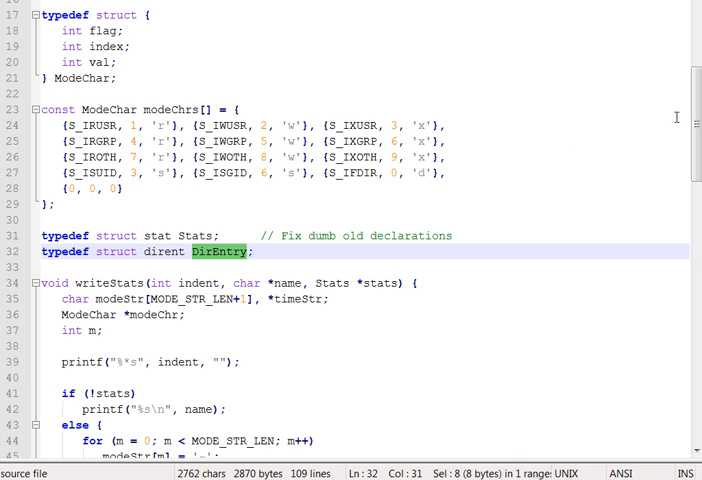
Scroll down past writeStats() to list() and highlight DirEntry occurrences.
scroll("down", 3)
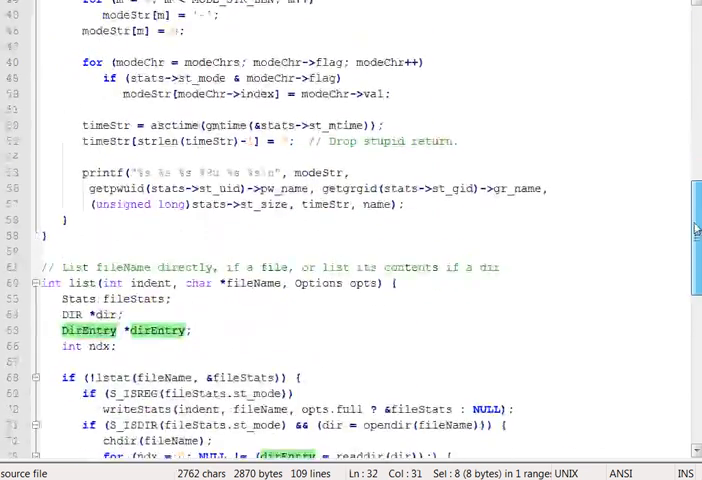
scroll("down", 3)
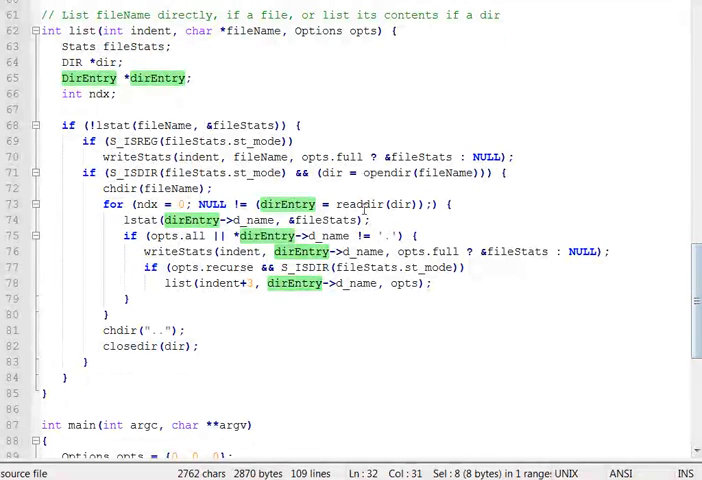
double_click(242, 124)
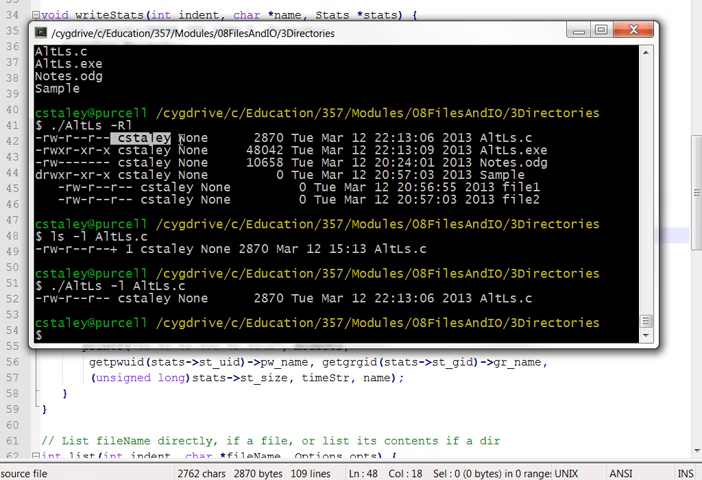
Highlight the indent parameter used in writeStats' printf call.
double_click(192, 136)
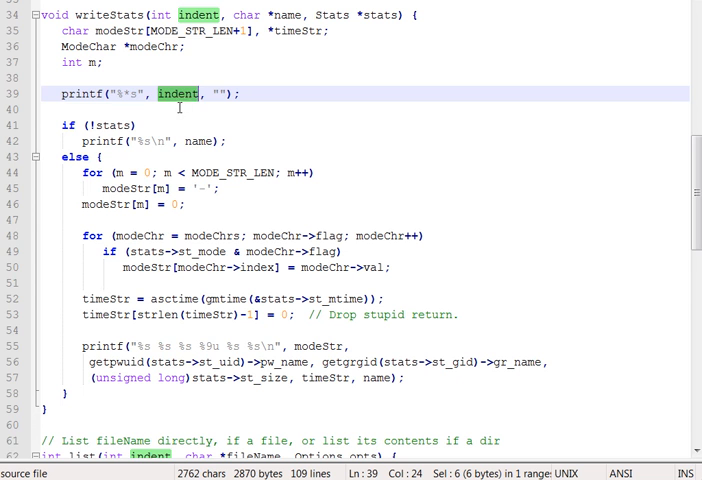
scroll("down", 3)
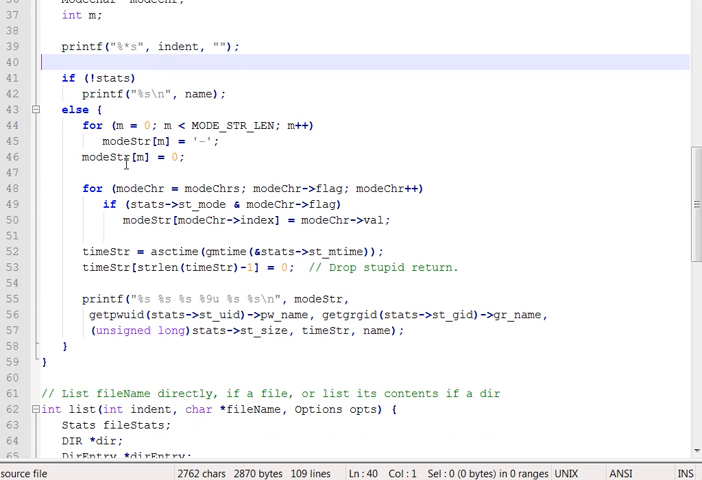
Comment ModeChar's flag field as '// Mode bitflag to check in st_mode'.
left_click(100, 108)
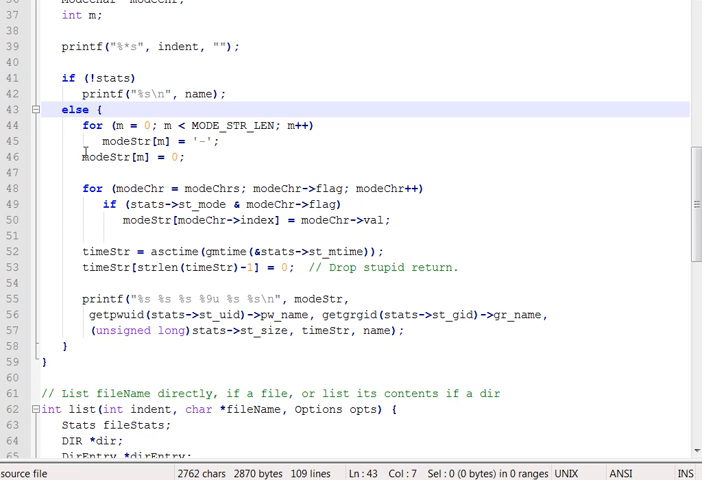
double_click(116, 142)
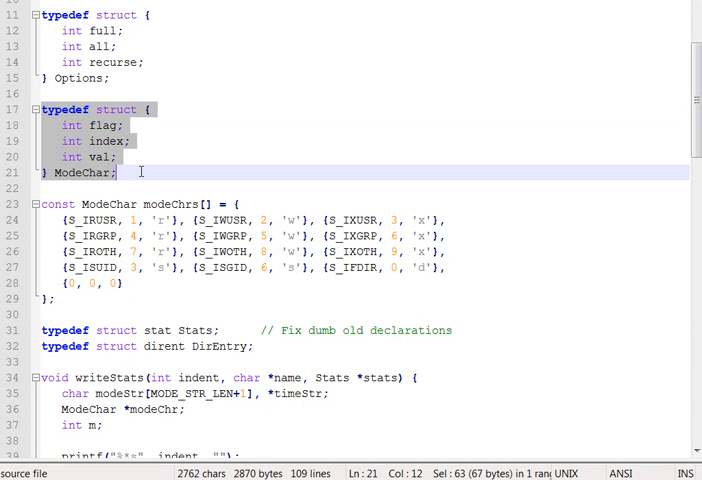
left_click(122, 126)
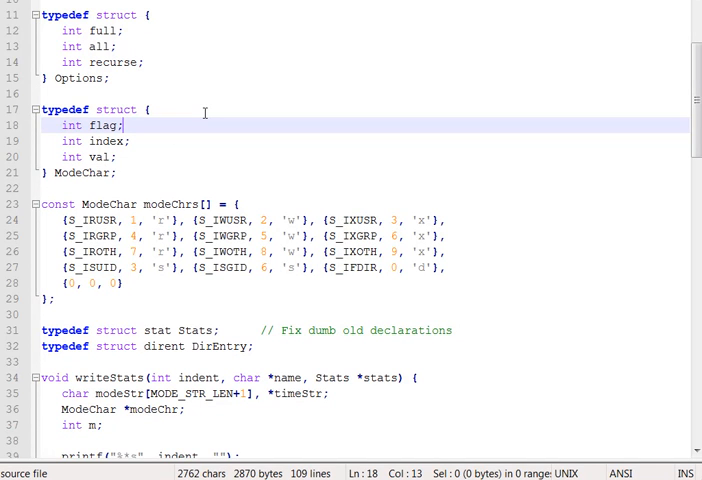
type(".//")
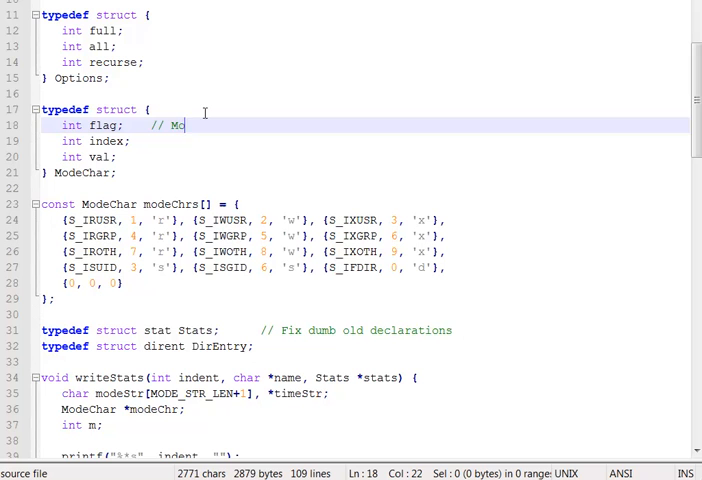
type("de bitflag to check")
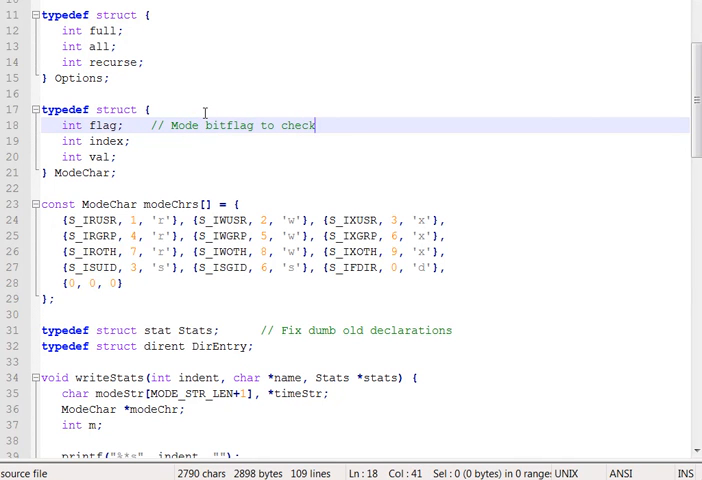
type("in st_mode")
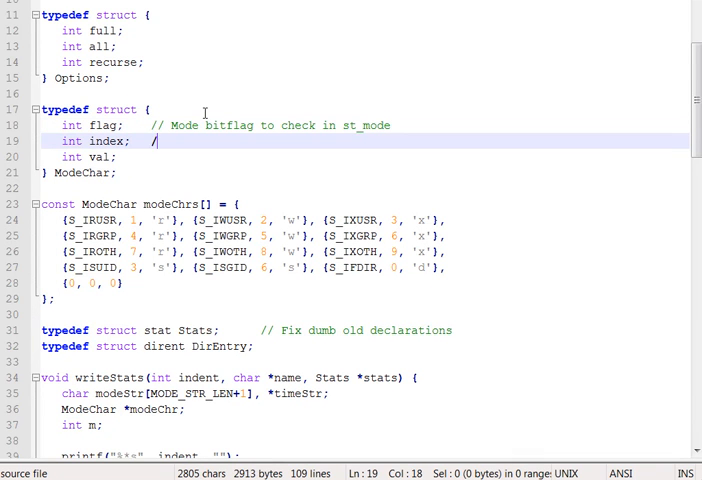
Comment ModeChar's index field as '// Offset with long-listing string that corresponds'.
type("/ Offset with")
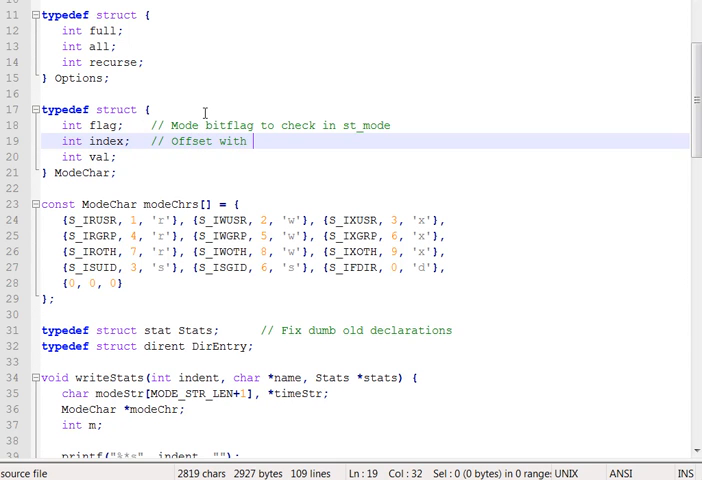
type("long-listing")
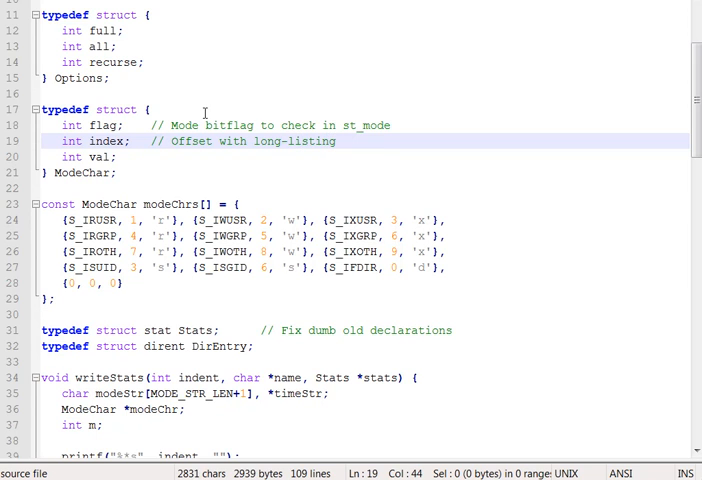
type("string")
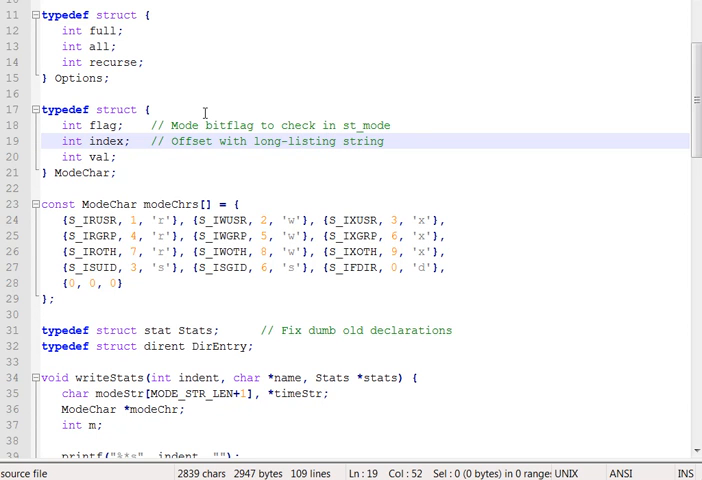
type("that corre")
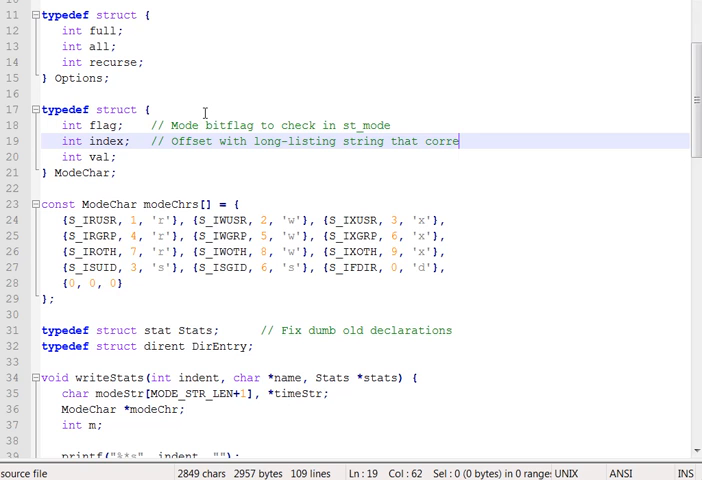
type("spon")
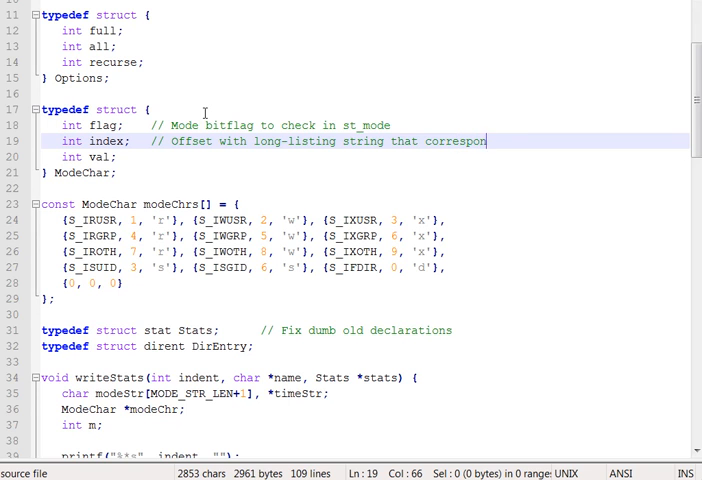
type("ds")
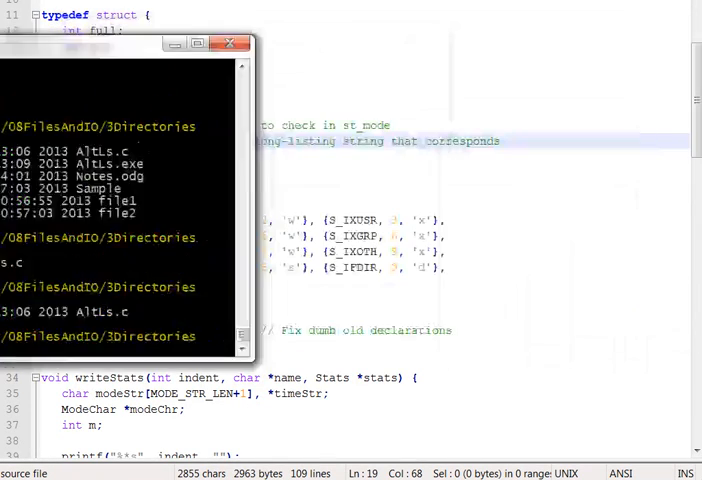
Comment ModeChar's val field as '// Letter to use if the bit is "true"'.
left_click(230, 44)
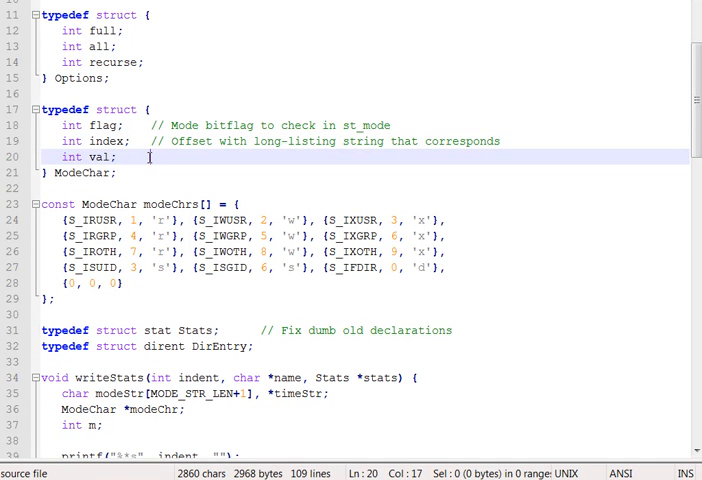
type("// Letter to use if the")
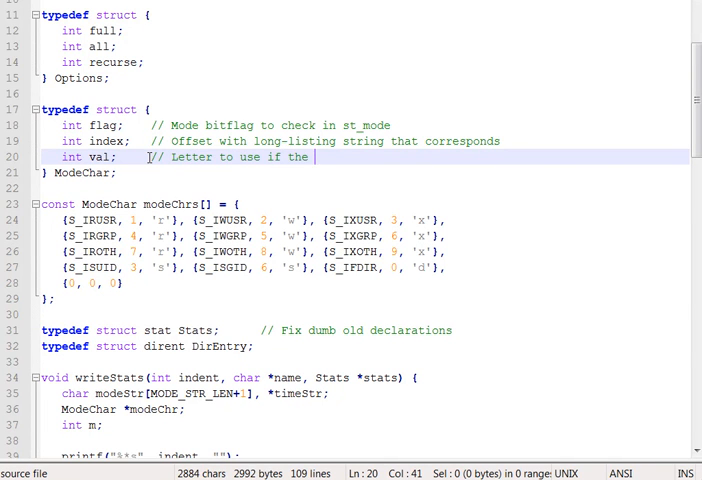
type("bit is \"tru")
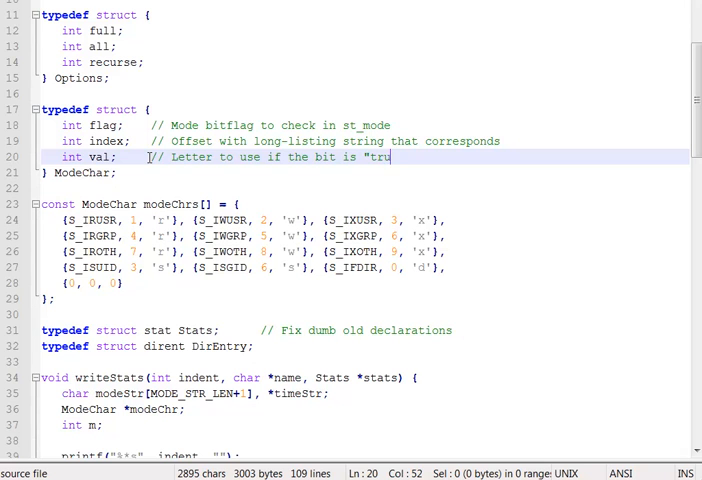
type("e\"")
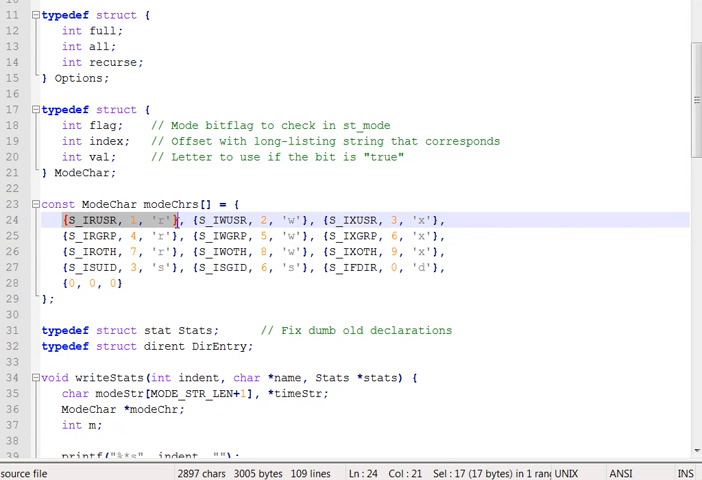
left_click(76, 216)
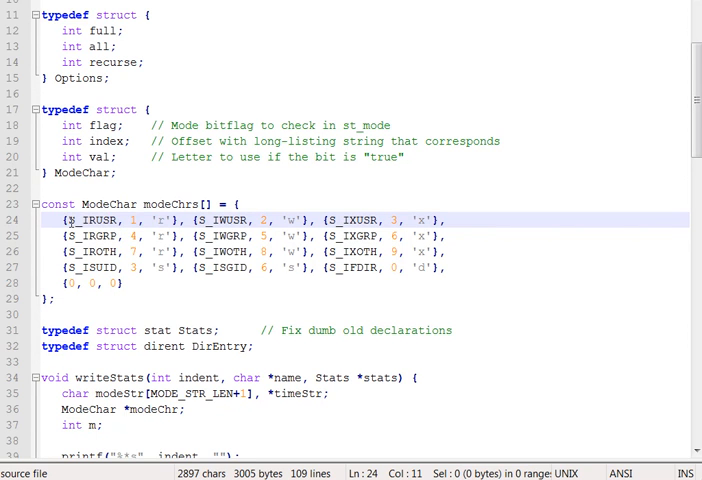
double_click(78, 216)
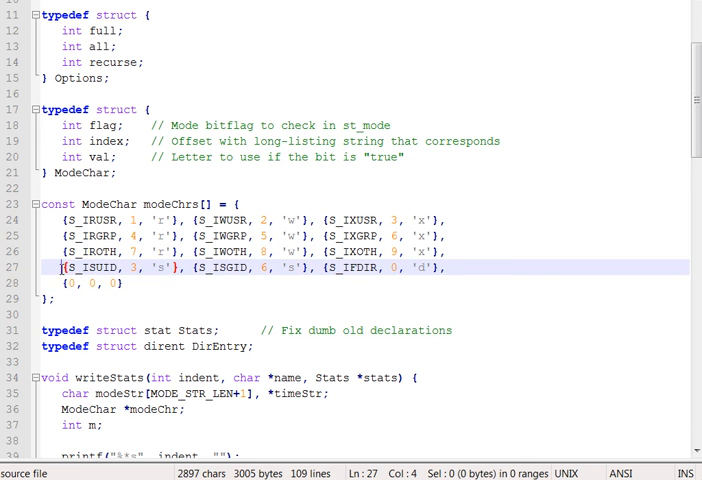
left_click_drag(60, 268, 312, 268)
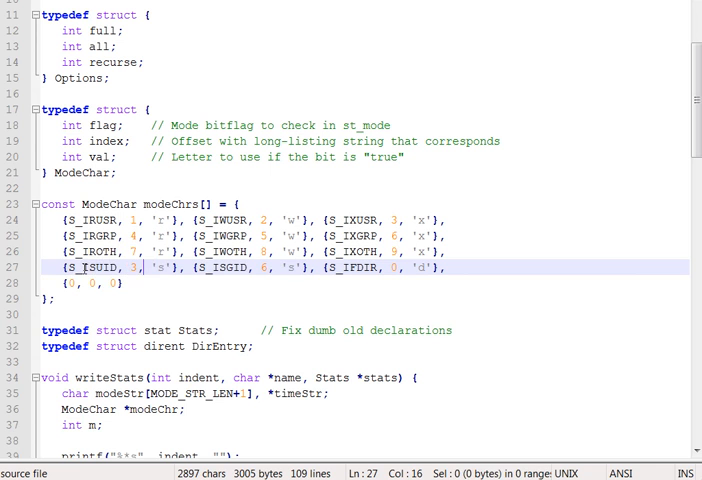
double_click(102, 268)
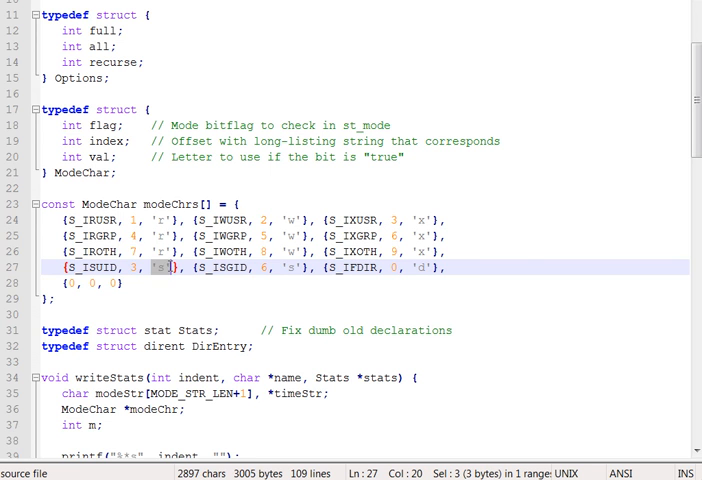
left_click(426, 232)
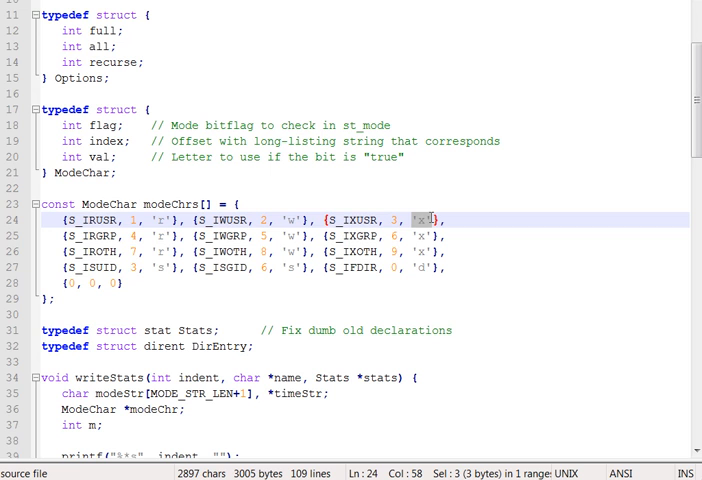